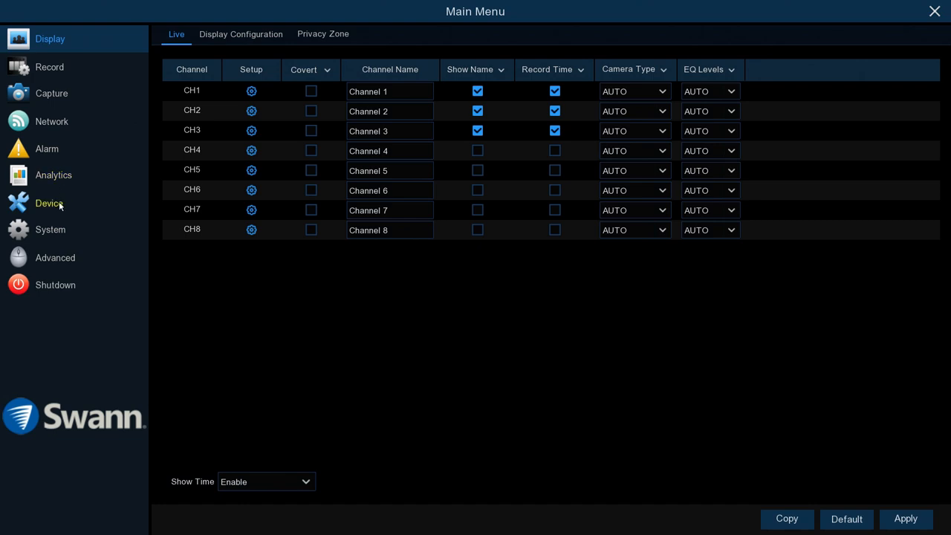
# - Open the Device HDD tab showing the full 2TB drive with overwrite on Auto
pyautogui.click(49, 203)
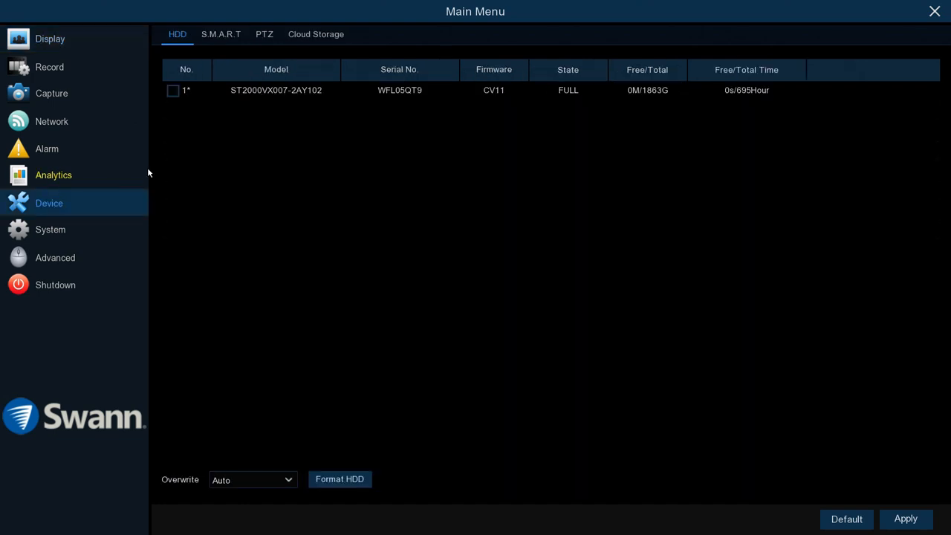
pyautogui.moveTo(243, 98)
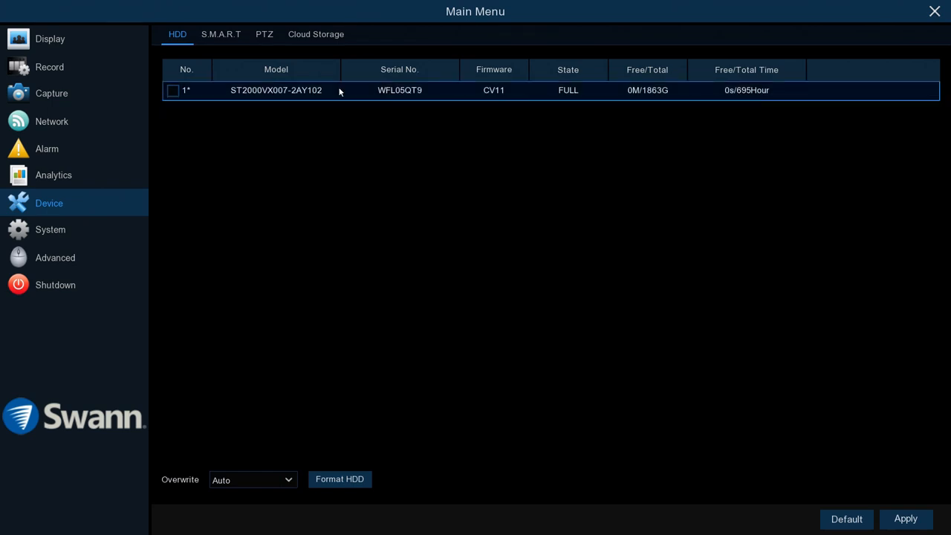
# - Tick the 2TB drive, choose Format HDD, and begin entering the password
pyautogui.click(173, 90)
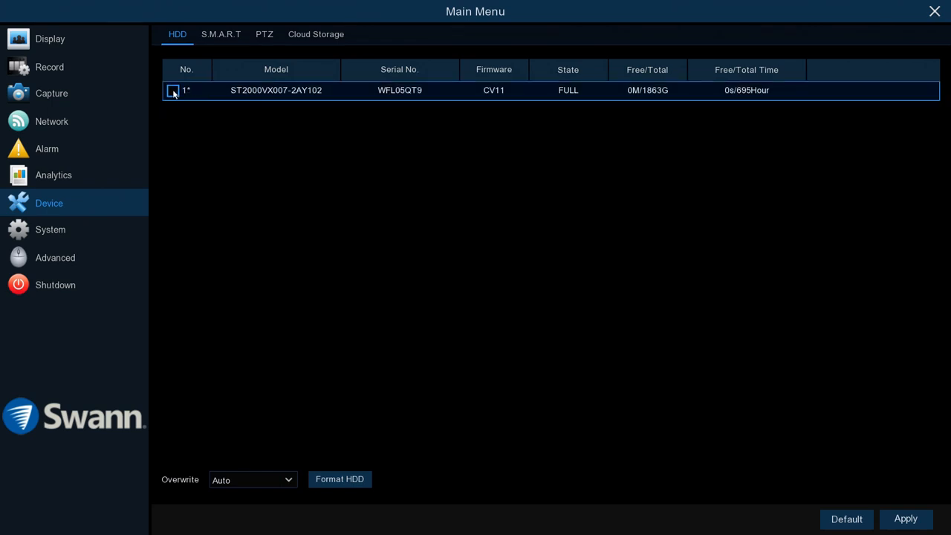
pyautogui.click(172, 90)
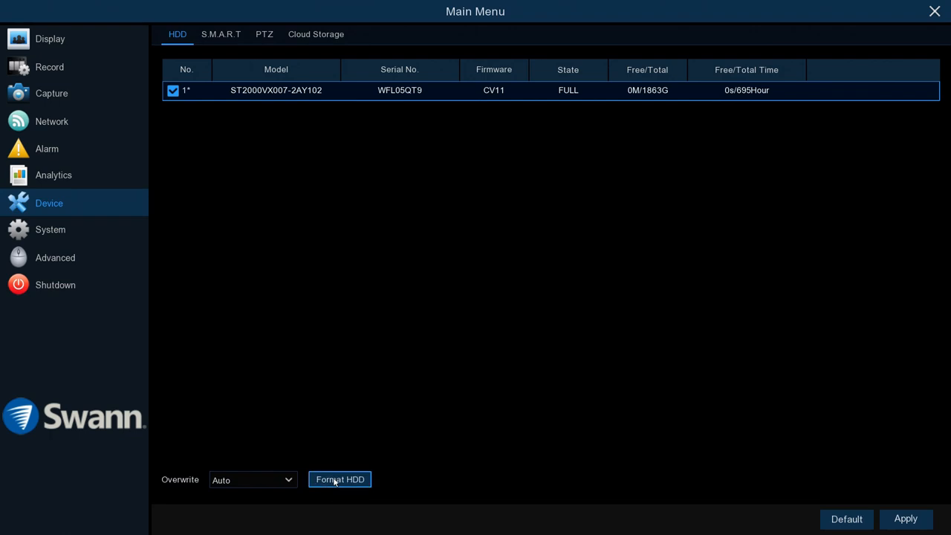
pyautogui.click(339, 479)
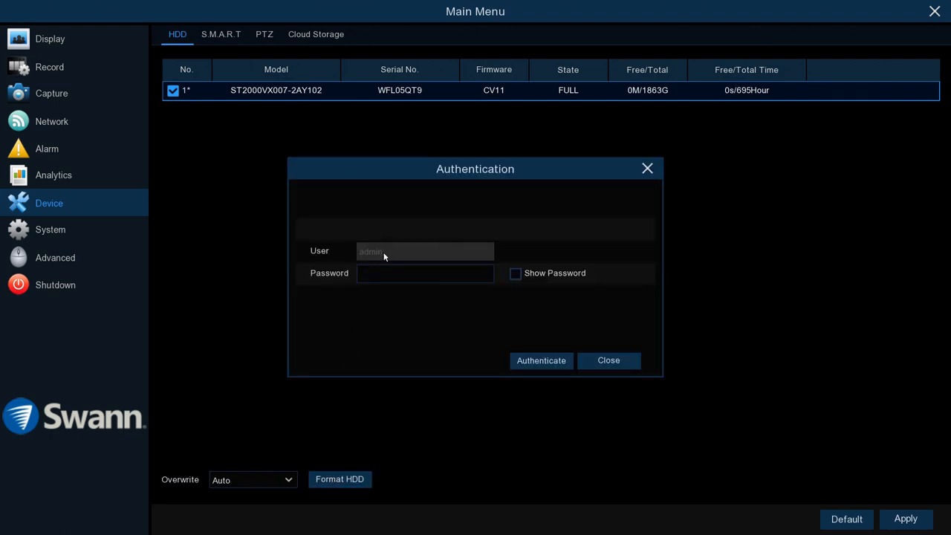
pyautogui.click(423, 272)
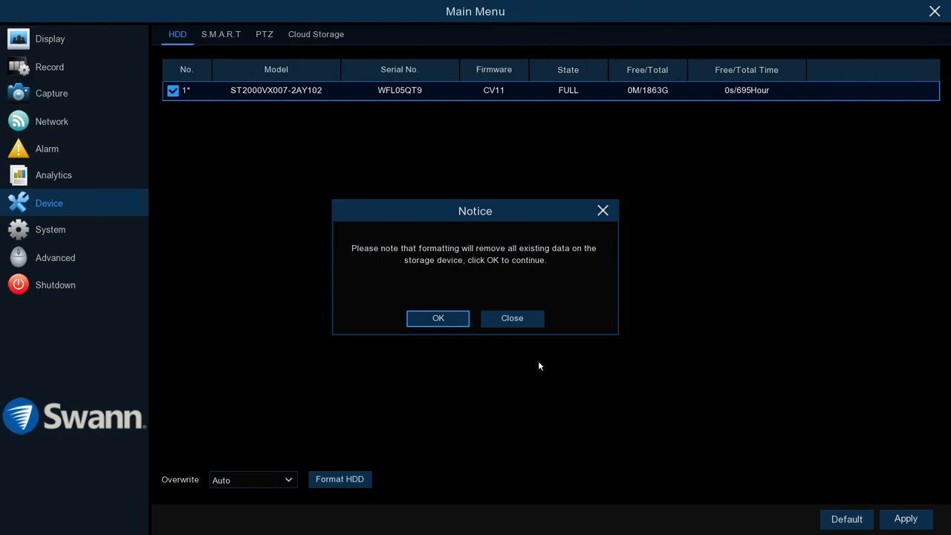
pyautogui.moveTo(469, 339)
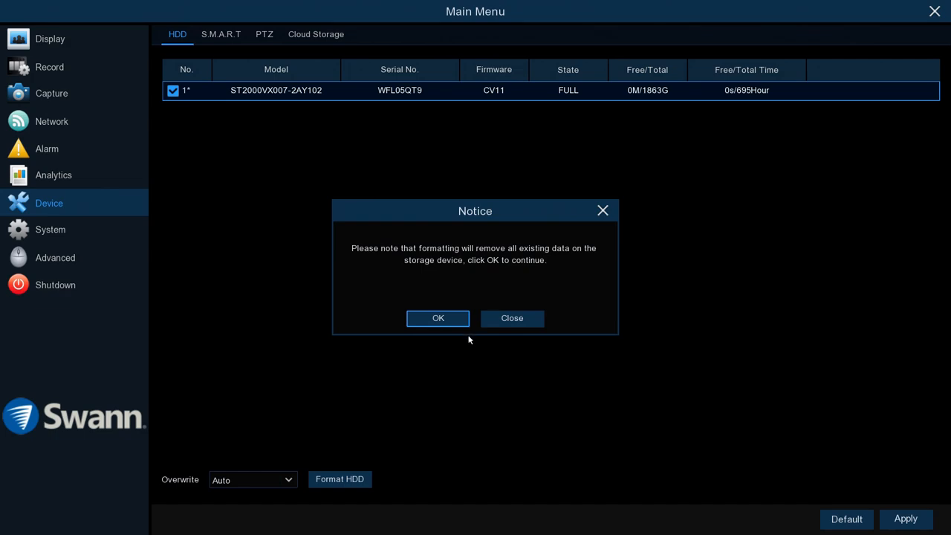
# - Confirm the data-erasure notice to start formatting the drive
pyautogui.click(438, 318)
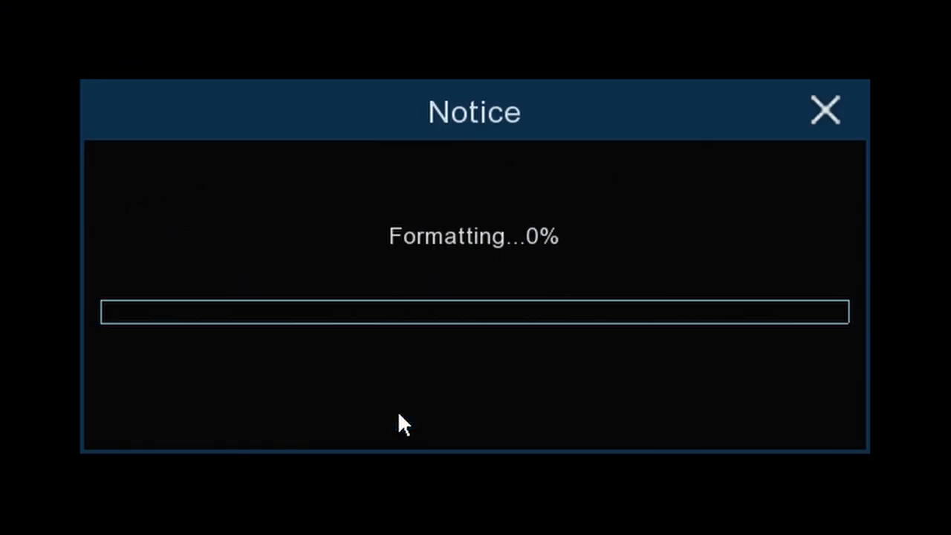
pyautogui.moveTo(617, 479)
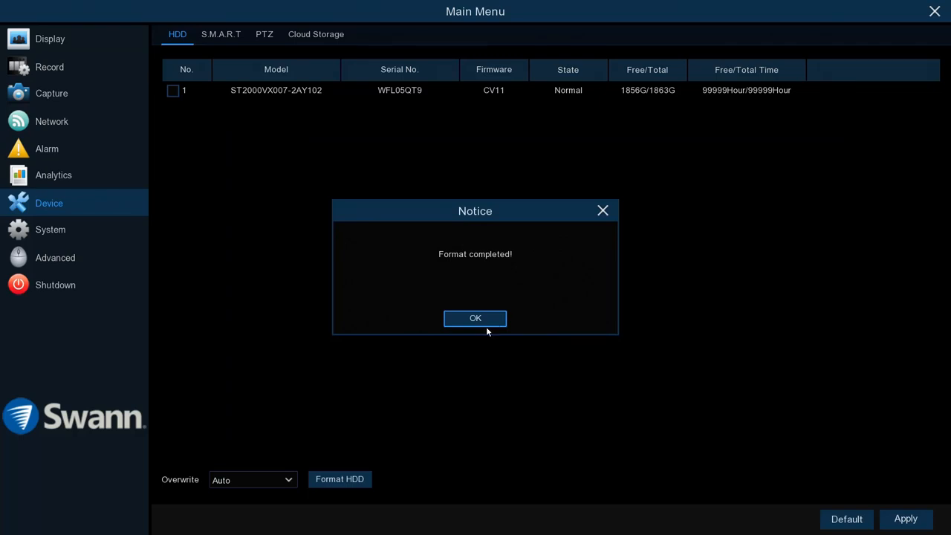
# - Dismiss the Format completed notice, leaving the drive Normal with 1856G free
pyautogui.click(475, 318)
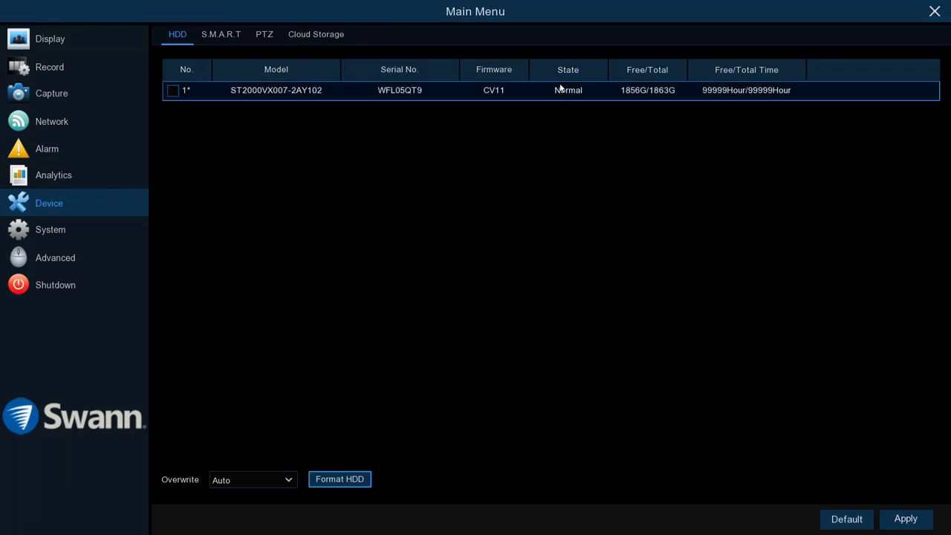
pyautogui.moveTo(687, 100)
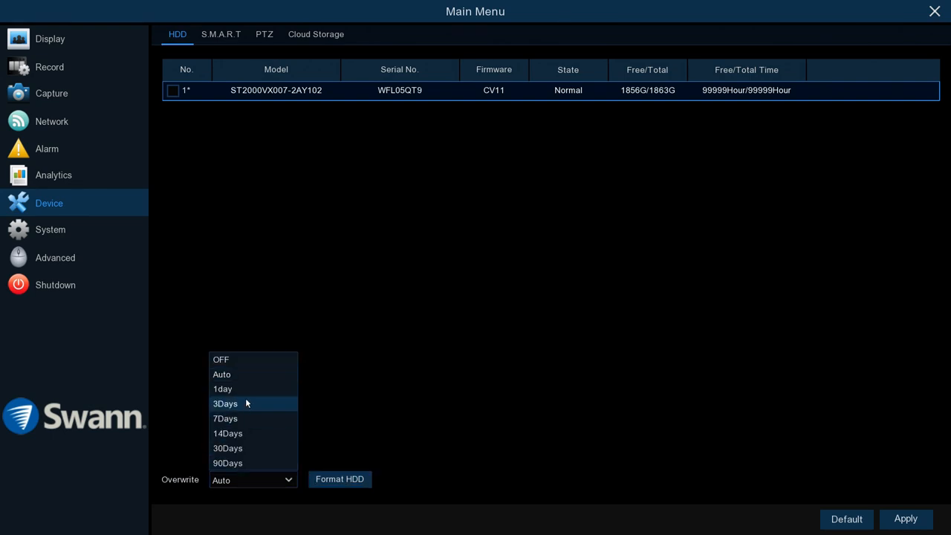
pyautogui.moveTo(238, 418)
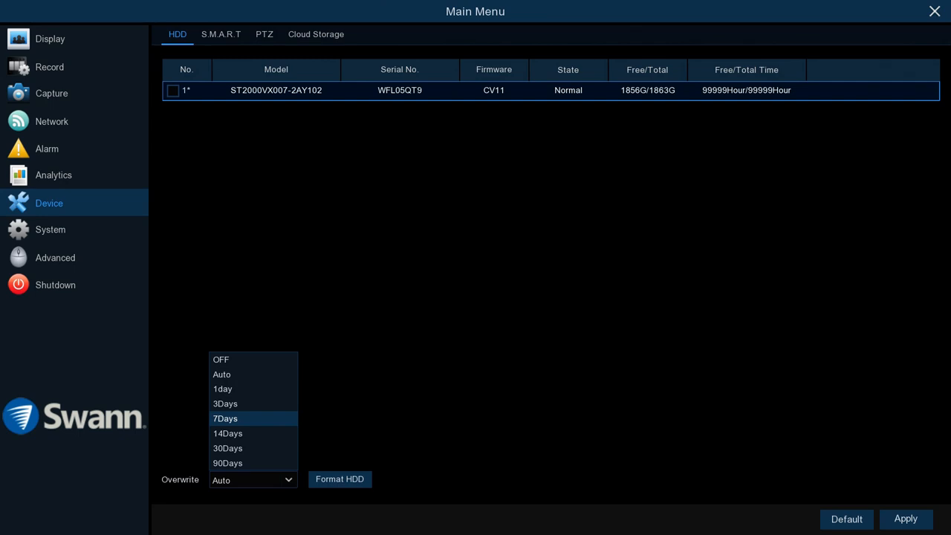
pyautogui.moveTo(236, 448)
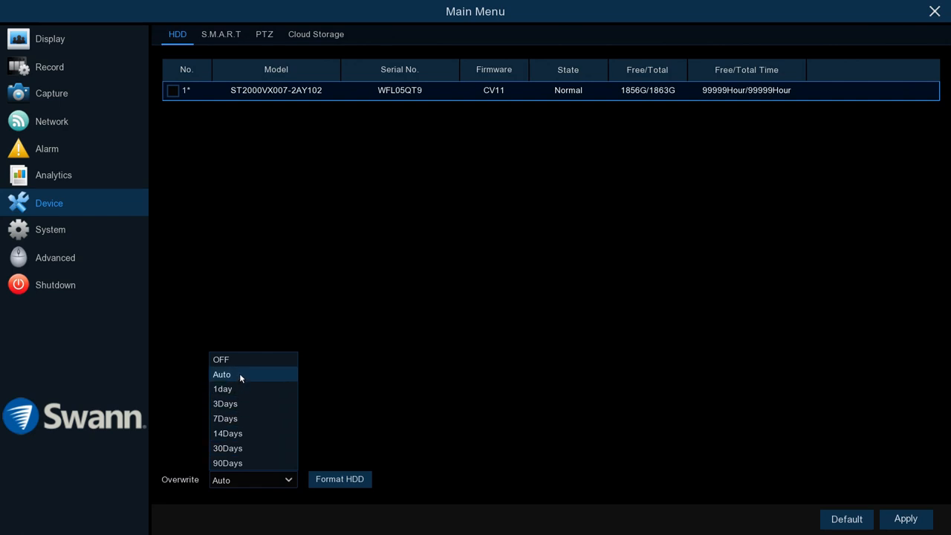
pyautogui.click(221, 374)
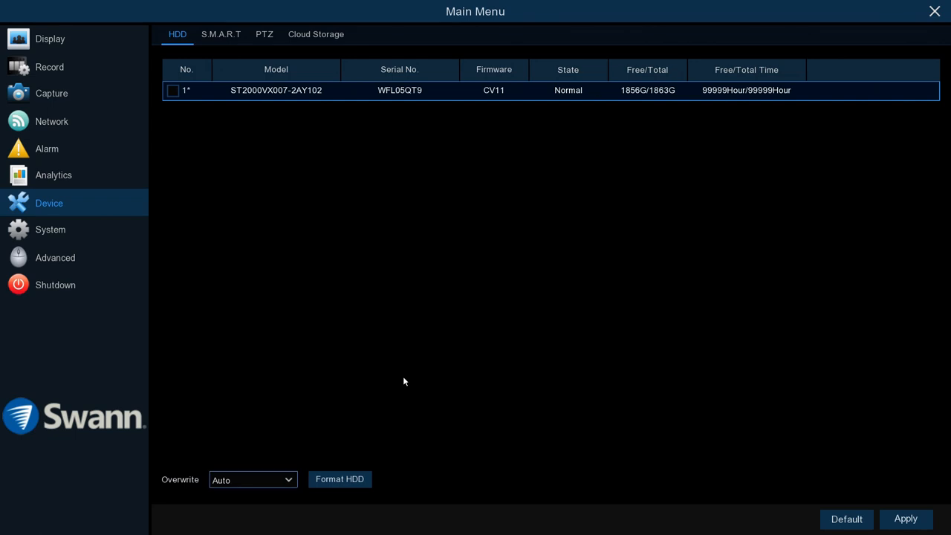
pyautogui.moveTo(198, 292)
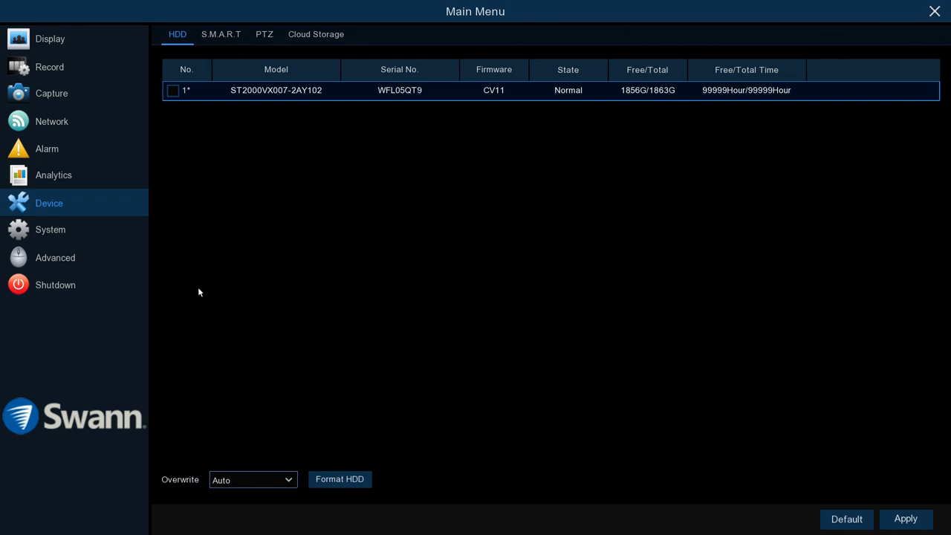
# - Exit to live view, then open Setup's System Date and Time settings
pyautogui.click(934, 11)
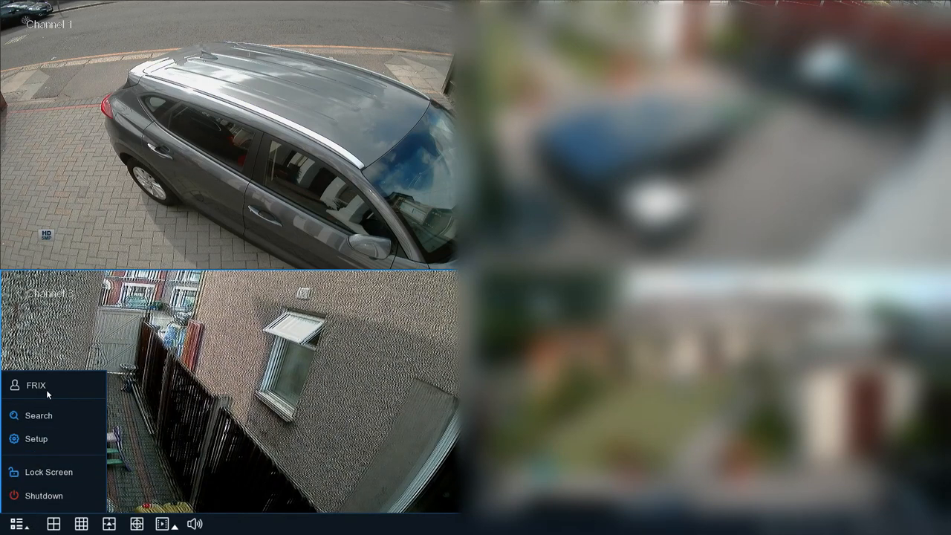
pyautogui.click(35, 438)
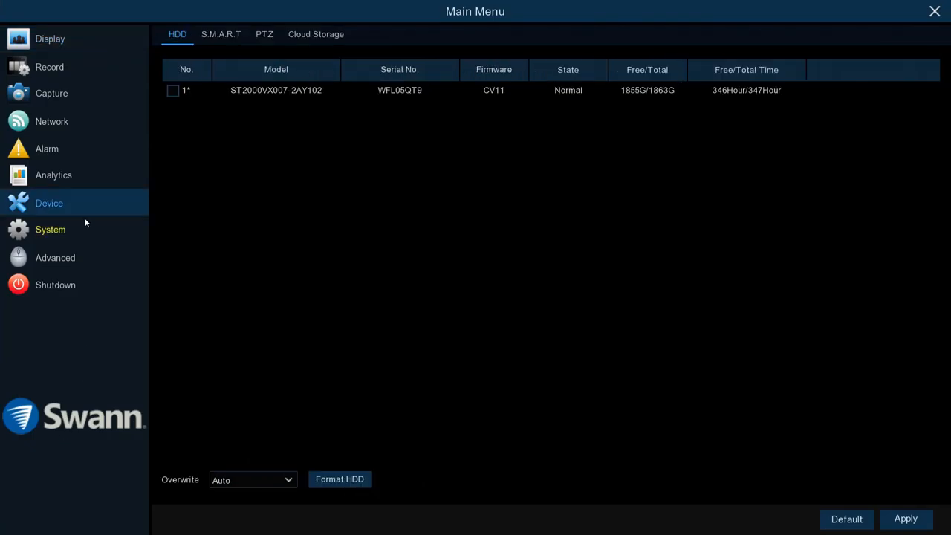
pyautogui.click(50, 229)
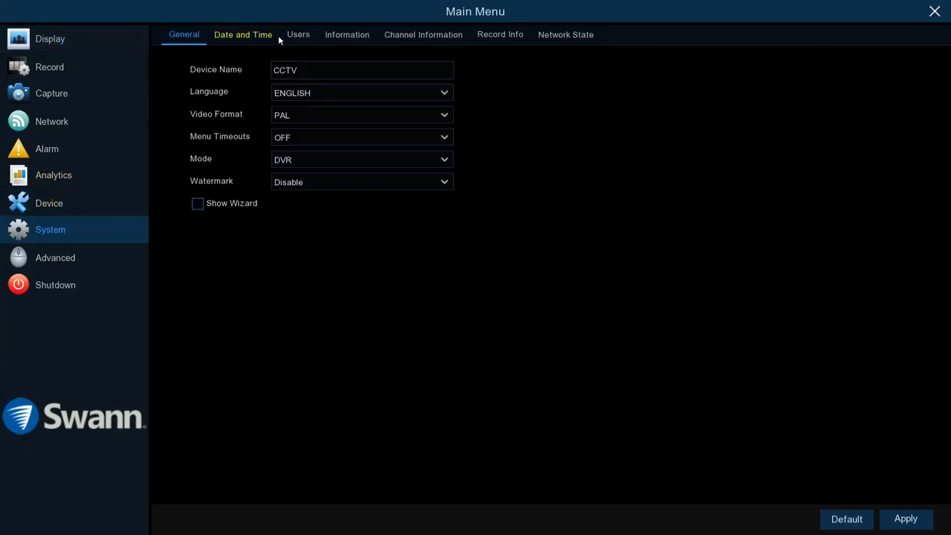
pyautogui.click(243, 34)
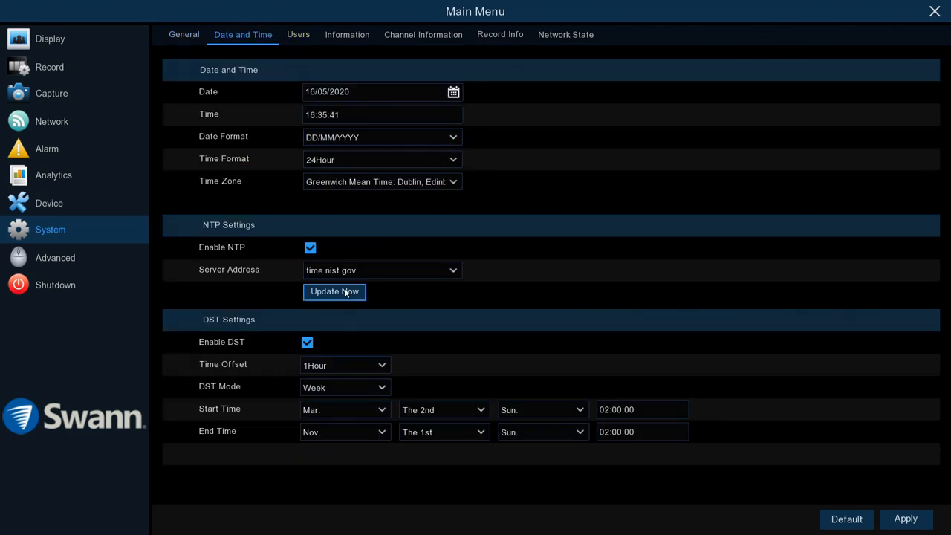
# - Update the clock now from time.nist.gov and dismiss the success notice
pyautogui.click(333, 291)
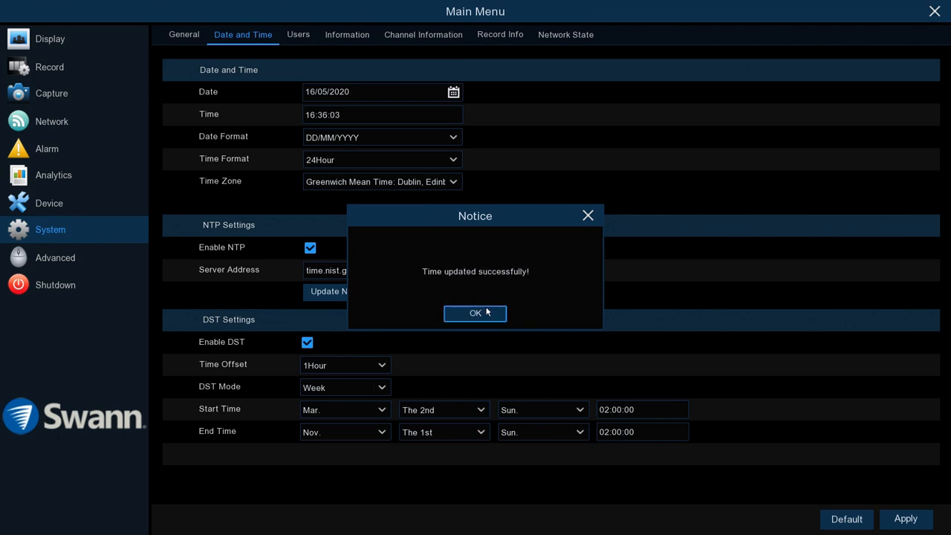
pyautogui.click(475, 313)
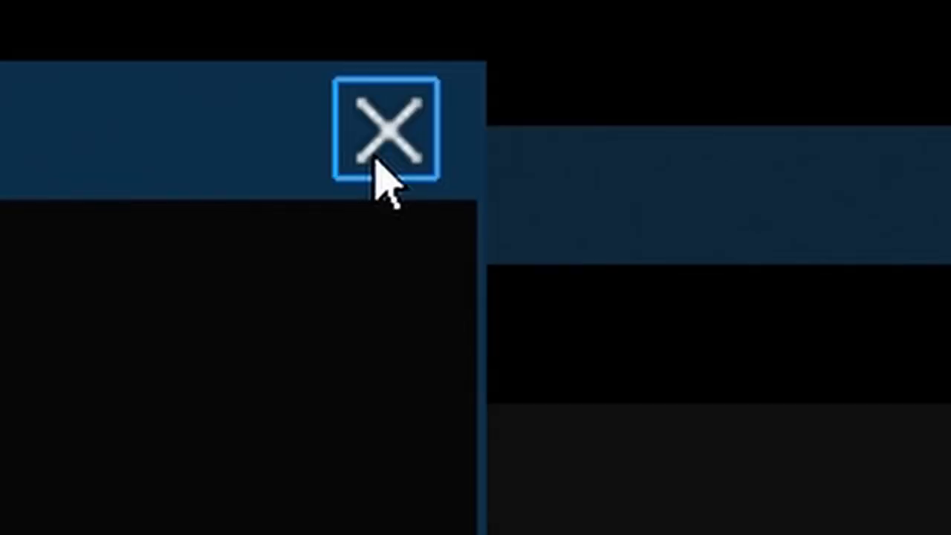